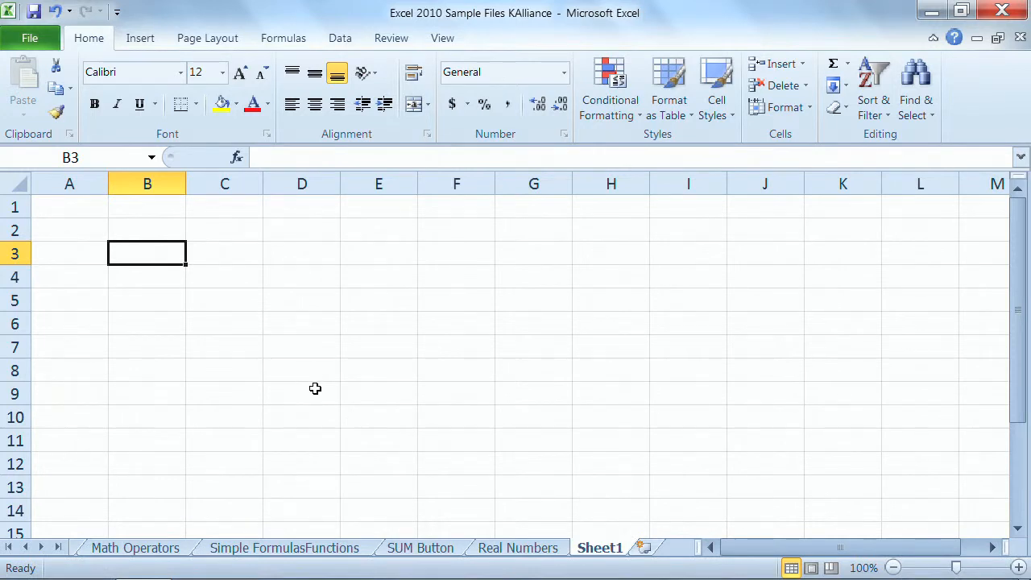
{"action": "mouse_move", "coordinate": [321, 388]}
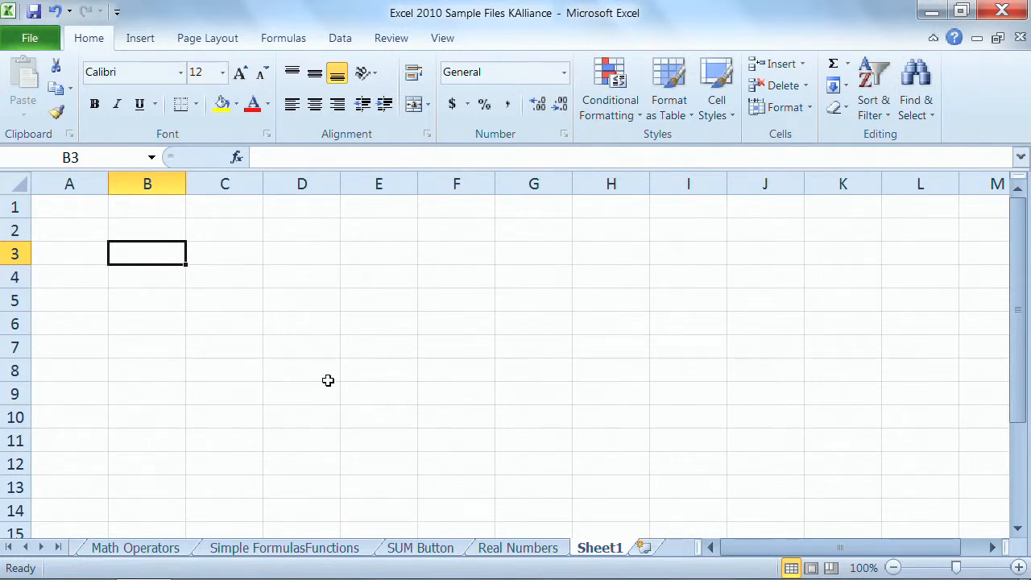
{"action": "mouse_move", "coordinate": [288, 259]}
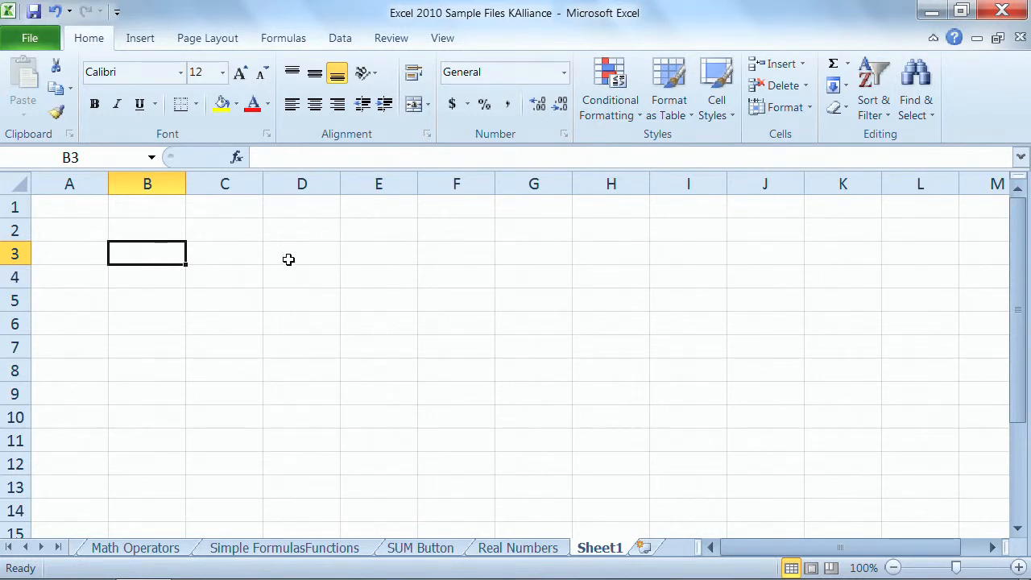
{"action": "mouse_move", "coordinate": [292, 253]}
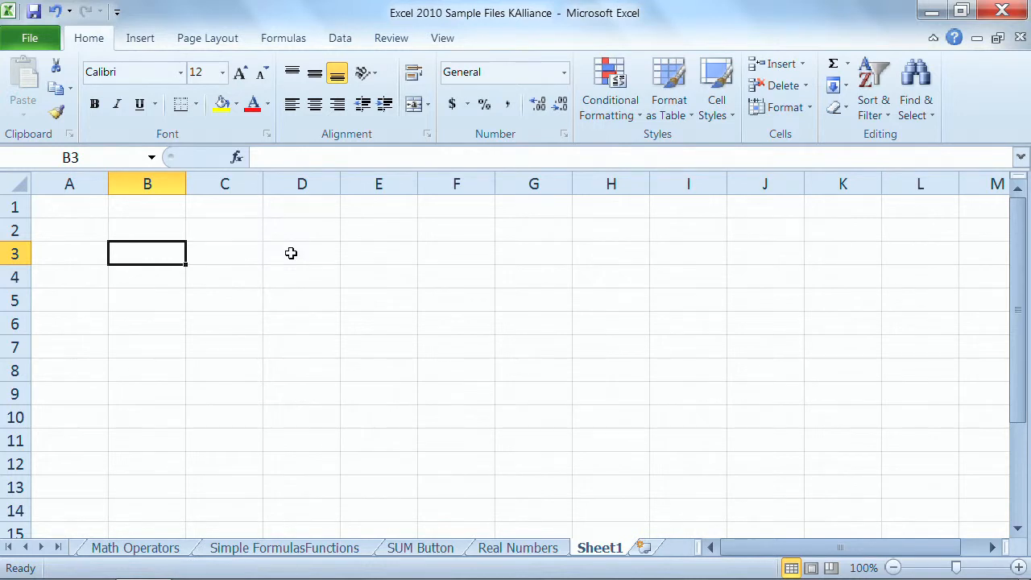
Make B1 the active cell as the starting point for a range selection
{"action": "left_click", "coordinate": [301, 253]}
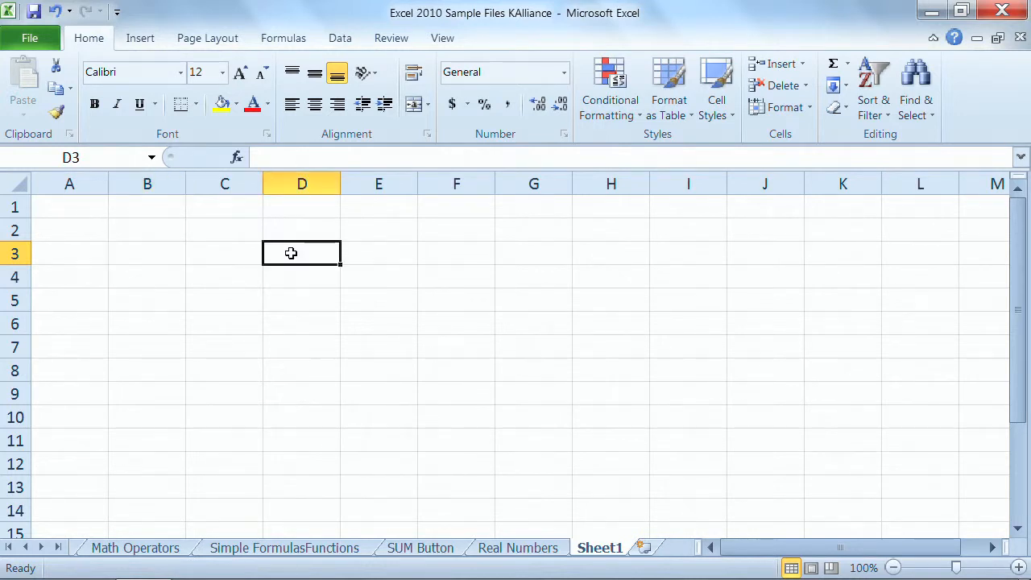
{"action": "mouse_move", "coordinate": [298, 257]}
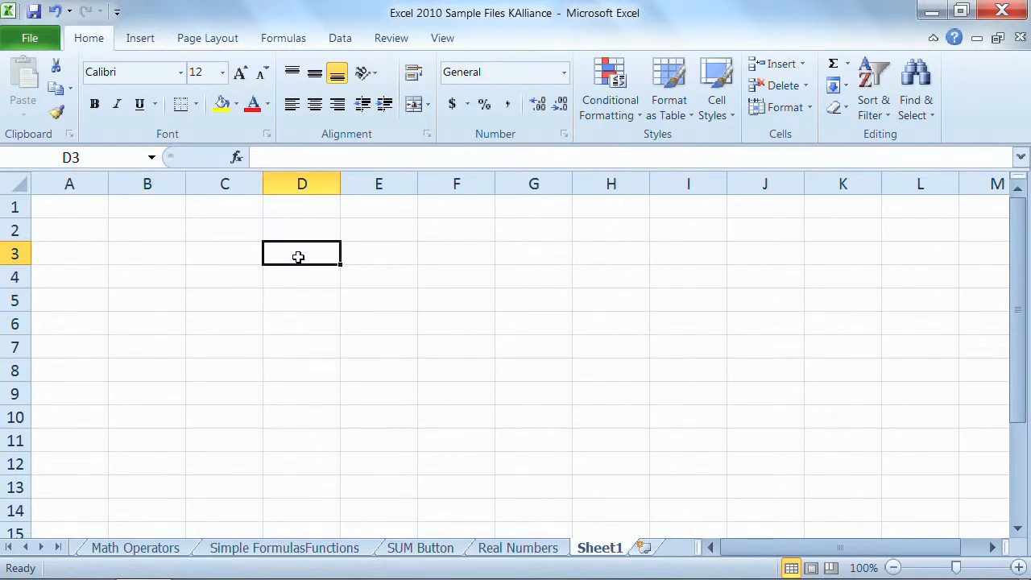
{"action": "left_click_drag", "start_coordinate": [301, 254], "coordinate": [641, 387]}
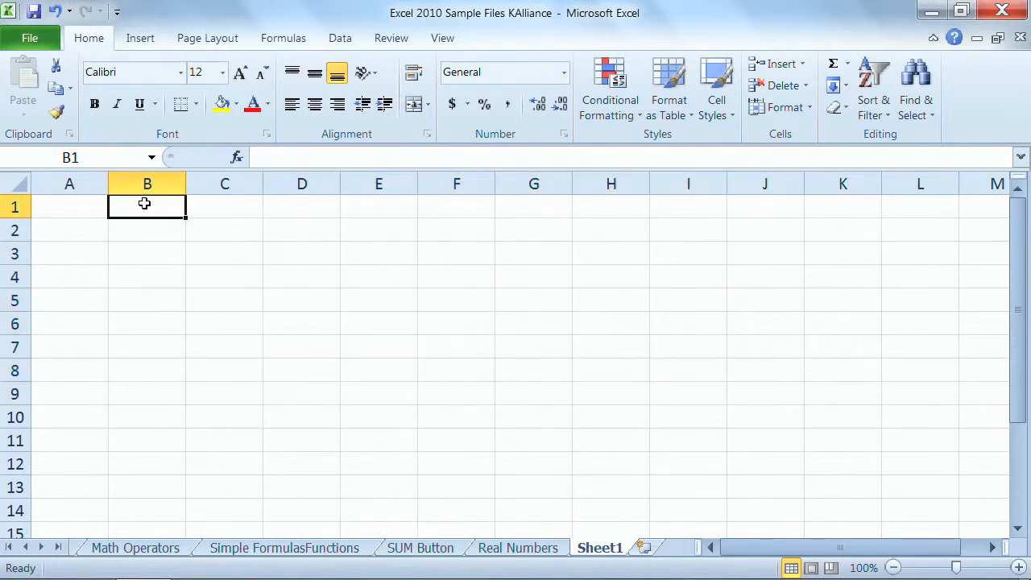
Select the block B1:I8 by dragging from B1 to I8
{"action": "left_click_drag", "start_coordinate": [147, 207], "coordinate": [146, 323]}
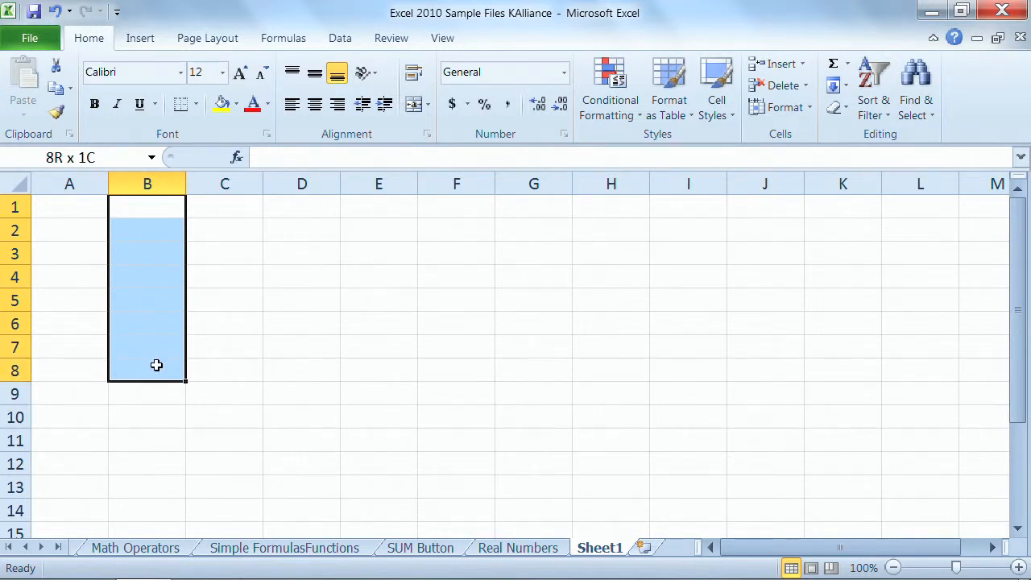
{"action": "mouse_move", "coordinate": [160, 366]}
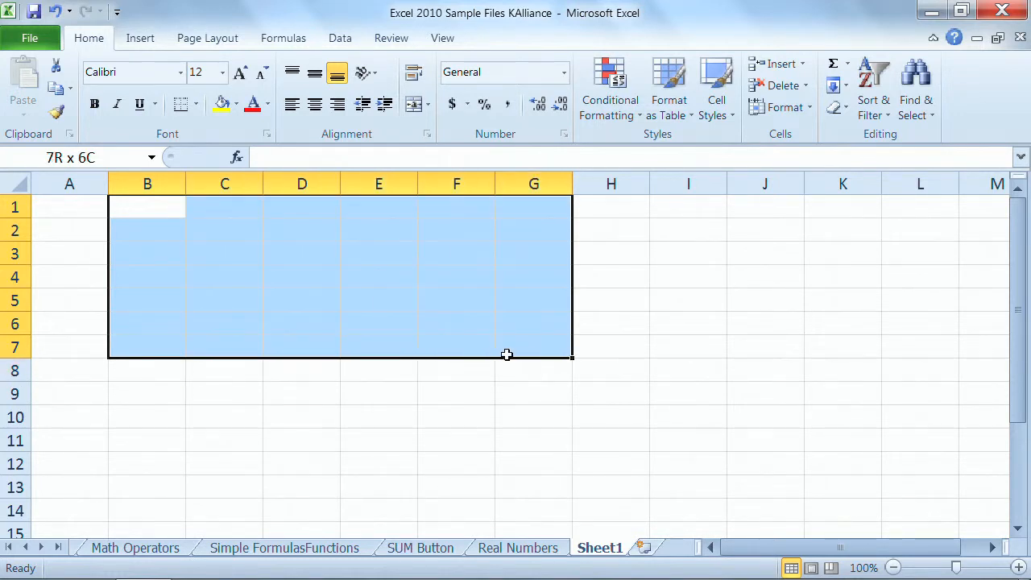
{"action": "mouse_move", "coordinate": [521, 345]}
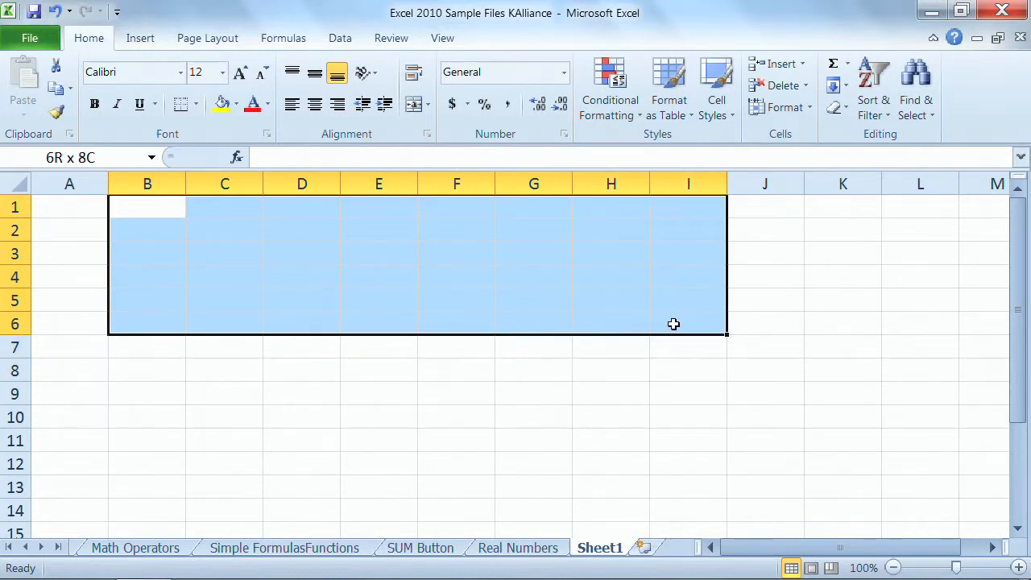
{"action": "mouse_move", "coordinate": [676, 335]}
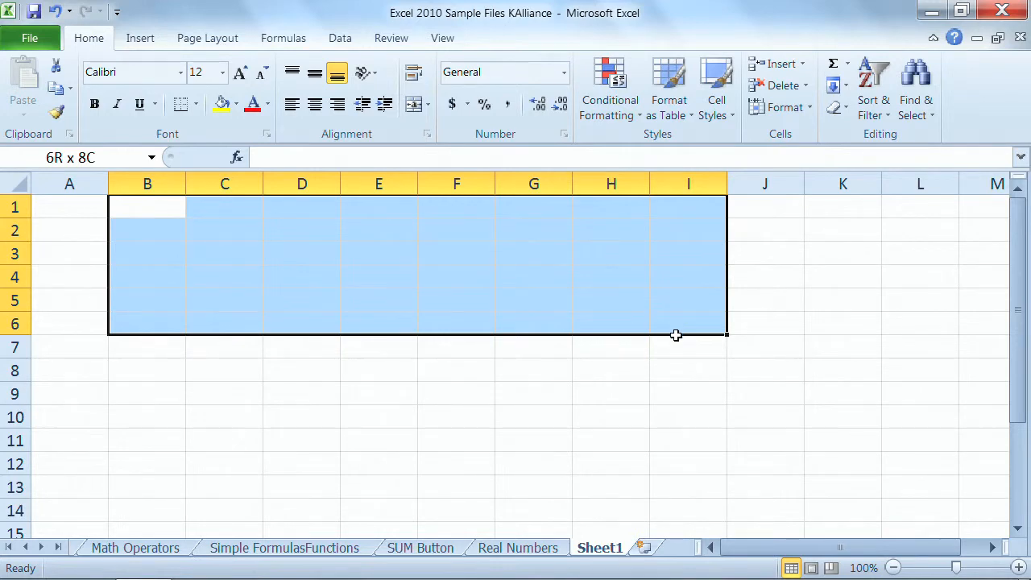
{"action": "left_click_drag", "start_coordinate": [675, 335], "coordinate": [679, 366]}
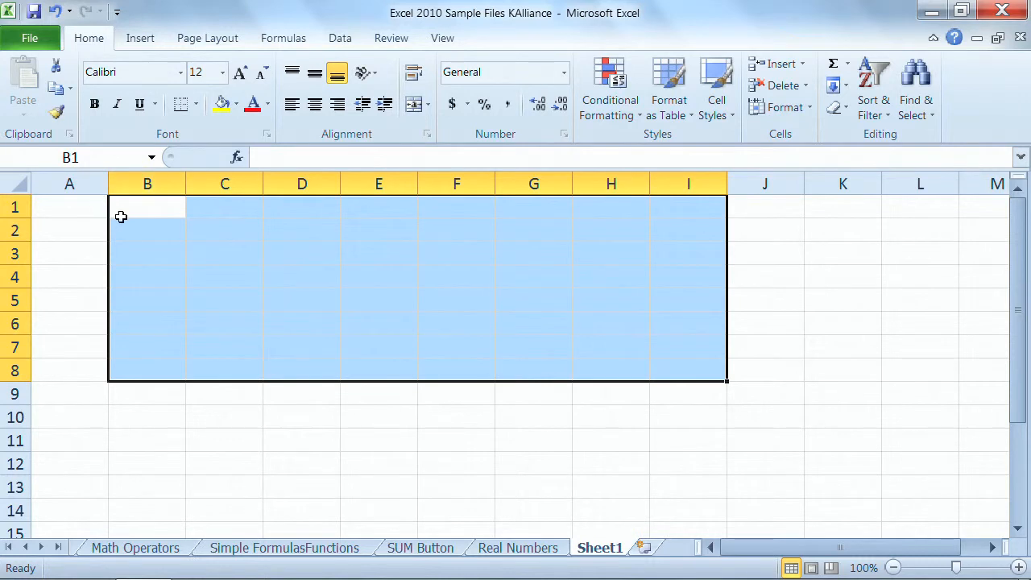
{"action": "mouse_move", "coordinate": [163, 200]}
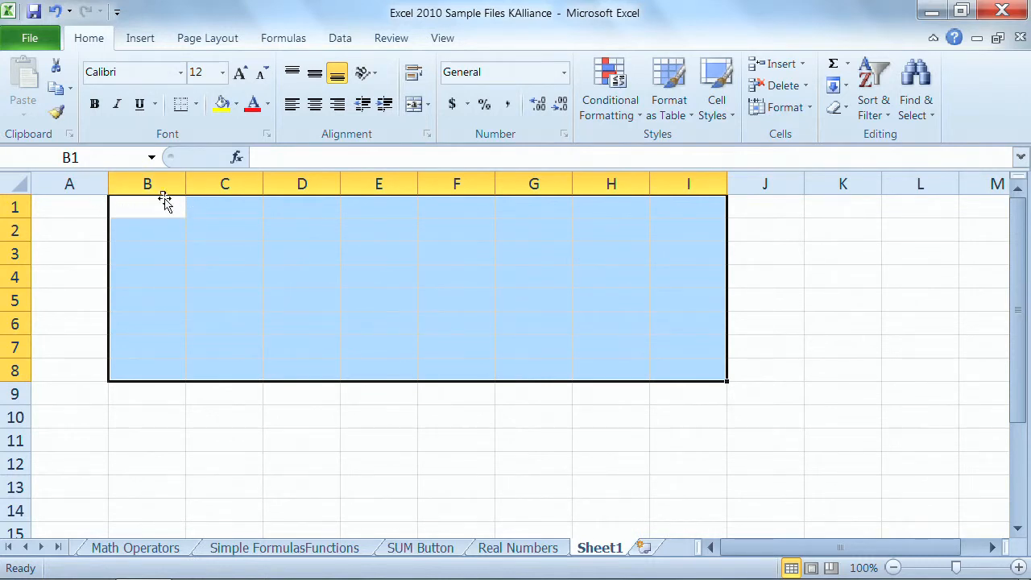
{"action": "mouse_move", "coordinate": [205, 225]}
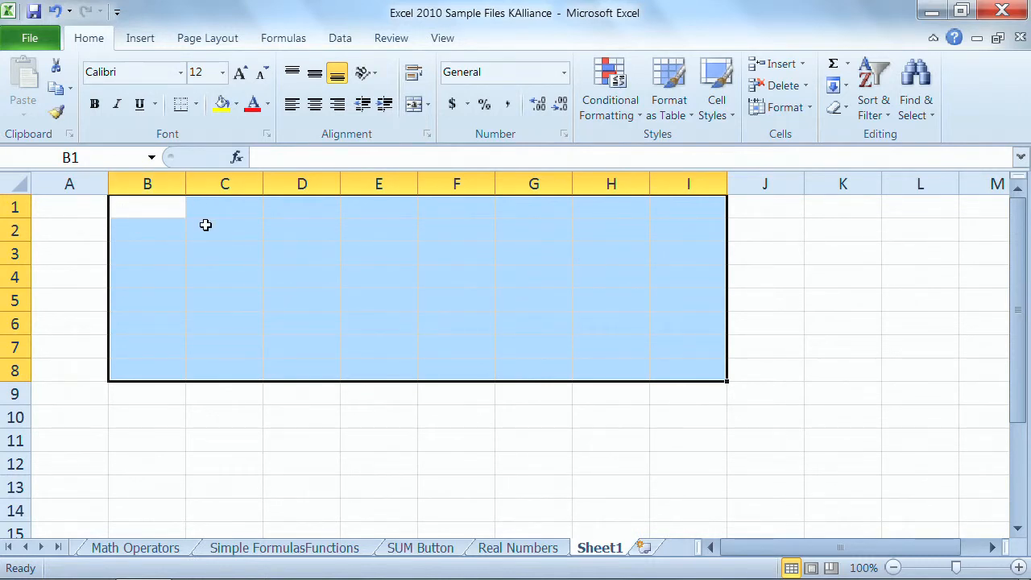
{"action": "mouse_move", "coordinate": [199, 236]}
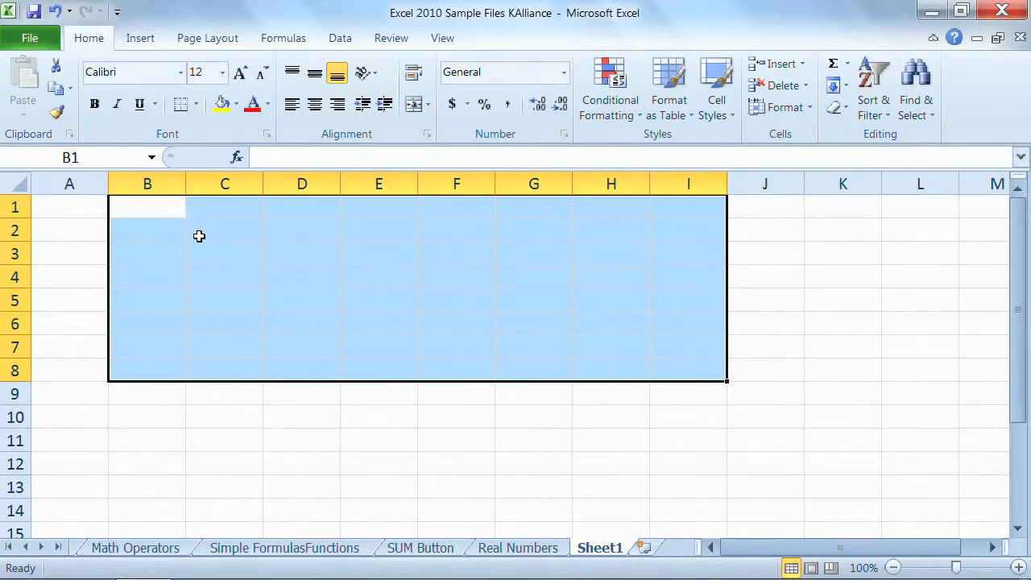
{"action": "mouse_move", "coordinate": [159, 210]}
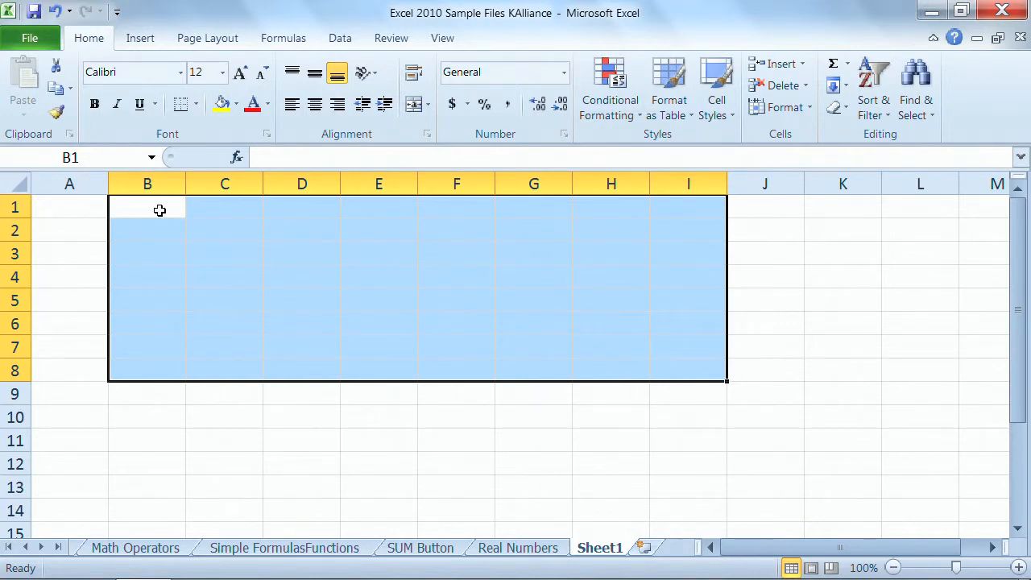
Select from B1 down past row 76, then shrink the selection to end at E72
{"action": "left_click", "coordinate": [147, 207]}
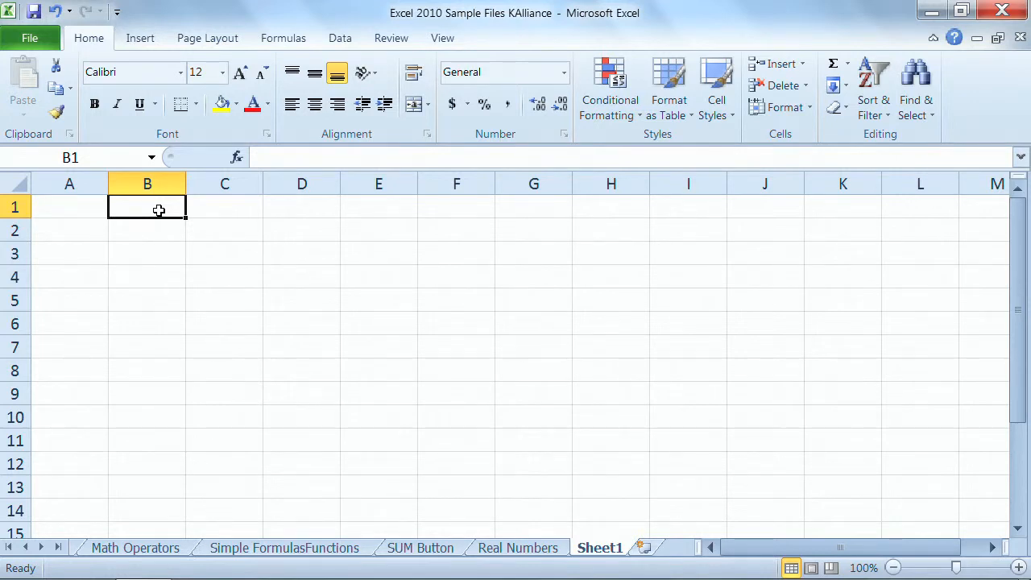
{"action": "mouse_move", "coordinate": [89, 157]}
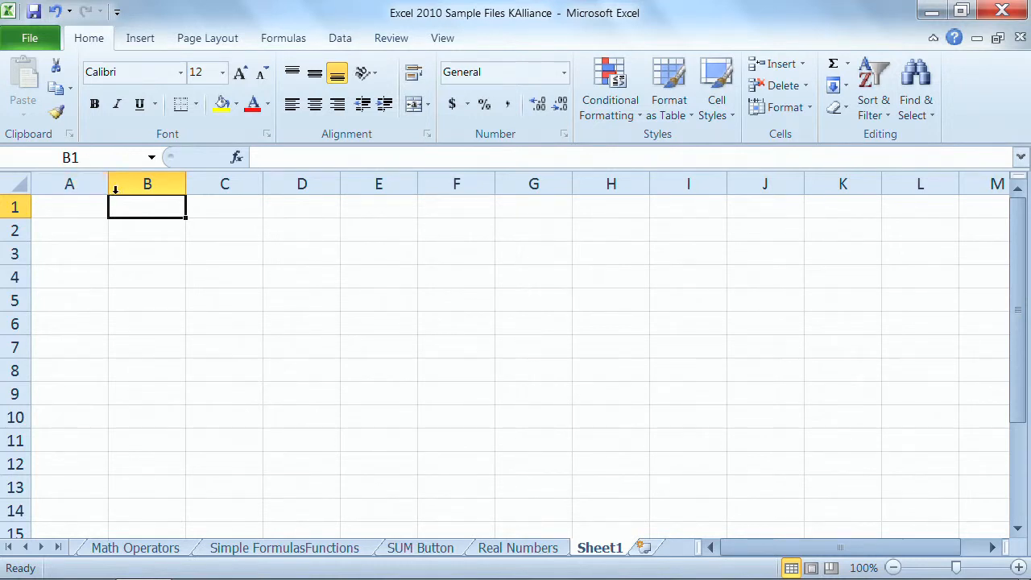
{"action": "mouse_move", "coordinate": [130, 206]}
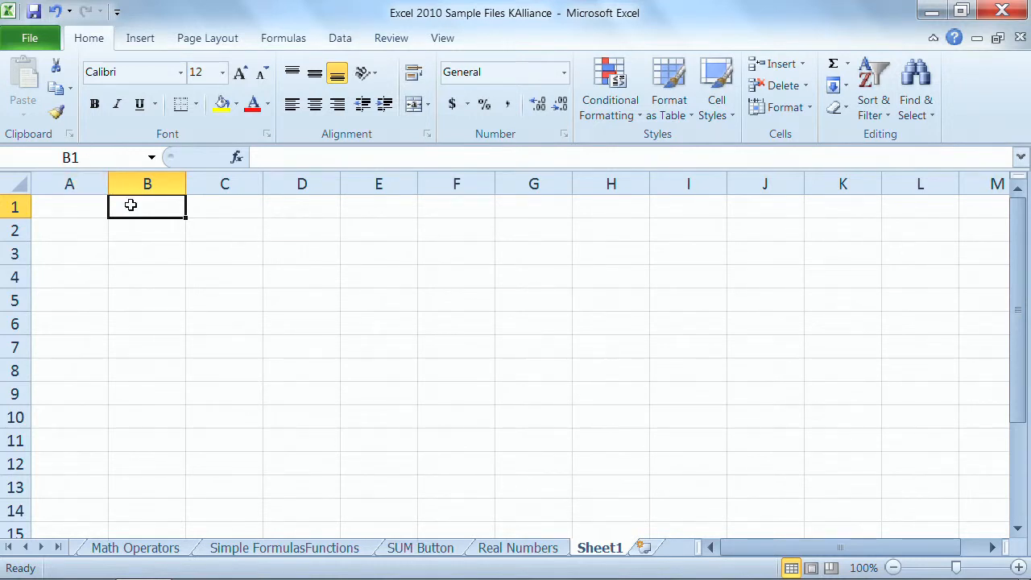
{"action": "left_click_drag", "start_coordinate": [147, 206], "coordinate": [146, 253]}
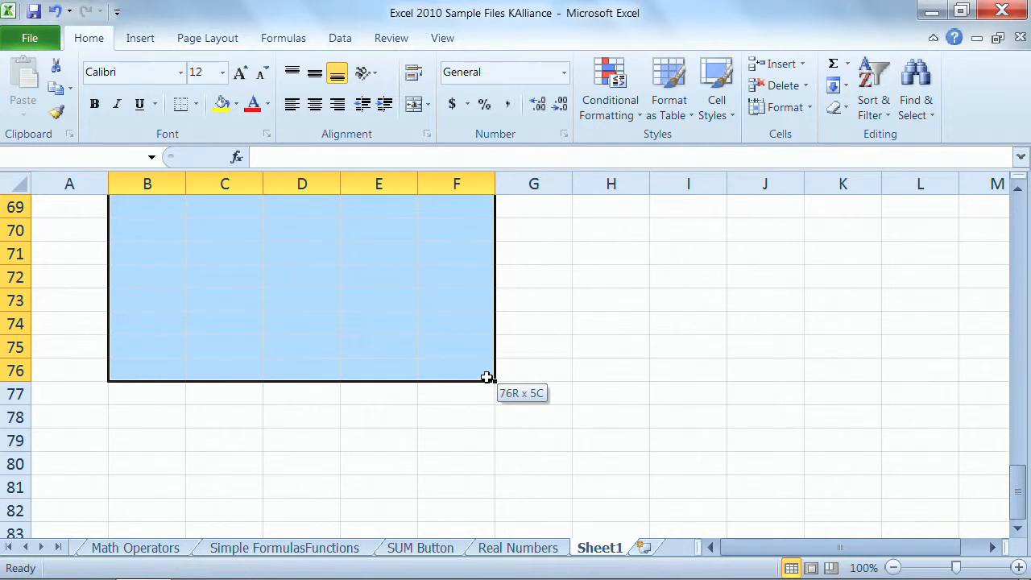
{"action": "mouse_move", "coordinate": [479, 370]}
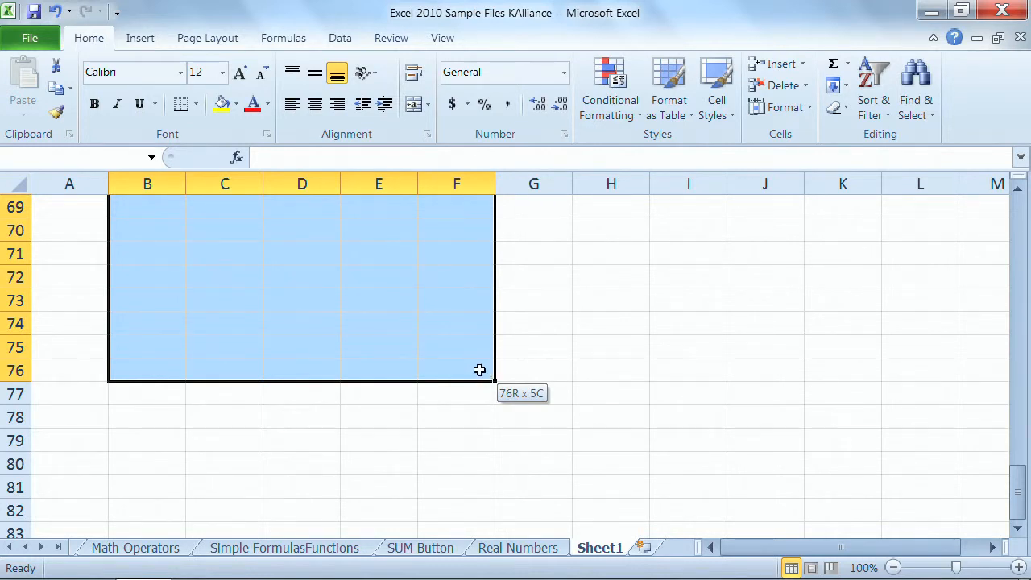
{"action": "left_click_drag", "start_coordinate": [479, 371], "coordinate": [358, 281]}
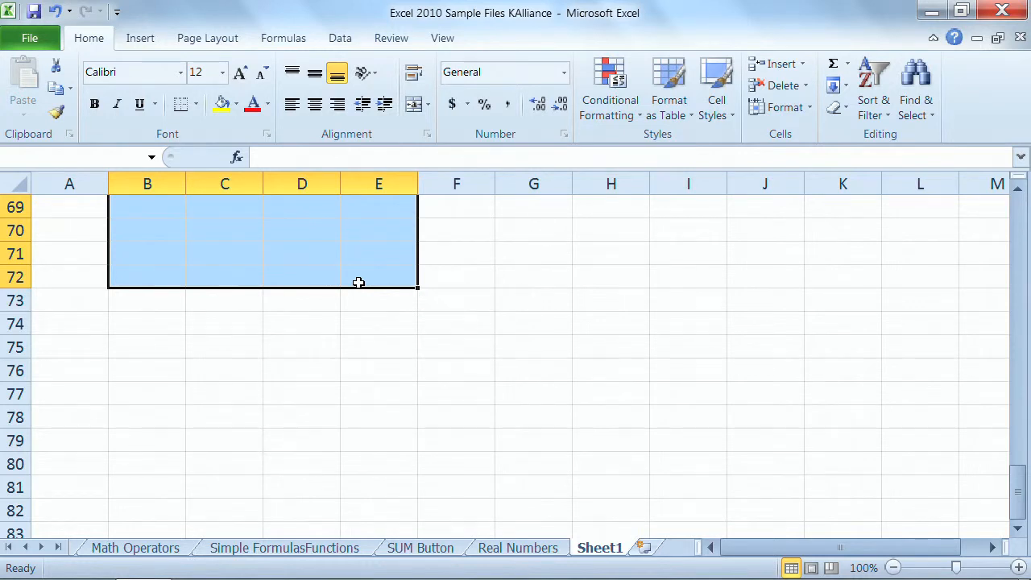
Select E71:J78 starting from E71 using Shift with the arrow keys
{"action": "left_click", "coordinate": [378, 253]}
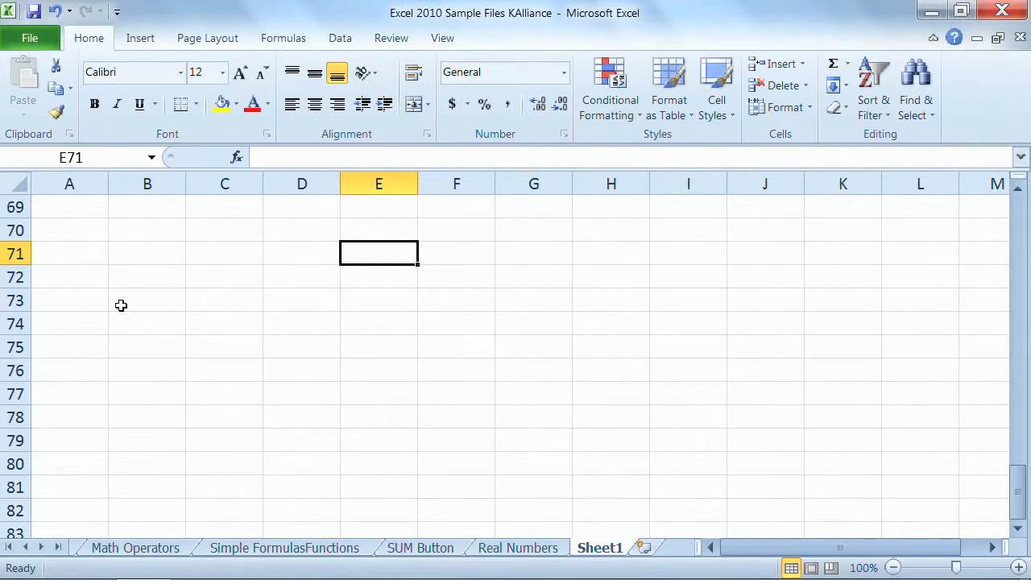
{"action": "left_click_drag", "start_coordinate": [379, 253], "coordinate": [378, 346]}
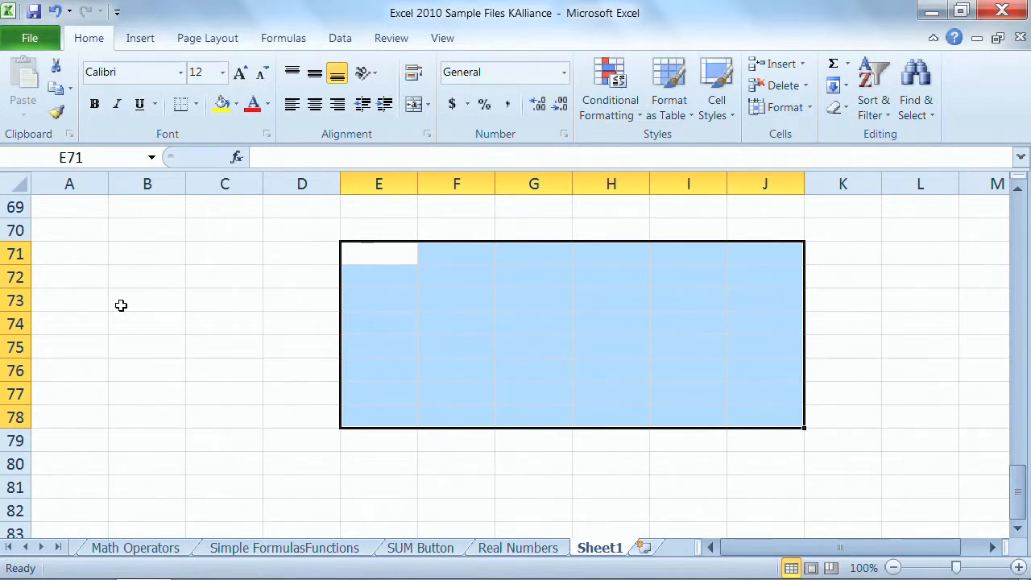
{"action": "mouse_move", "coordinate": [180, 245]}
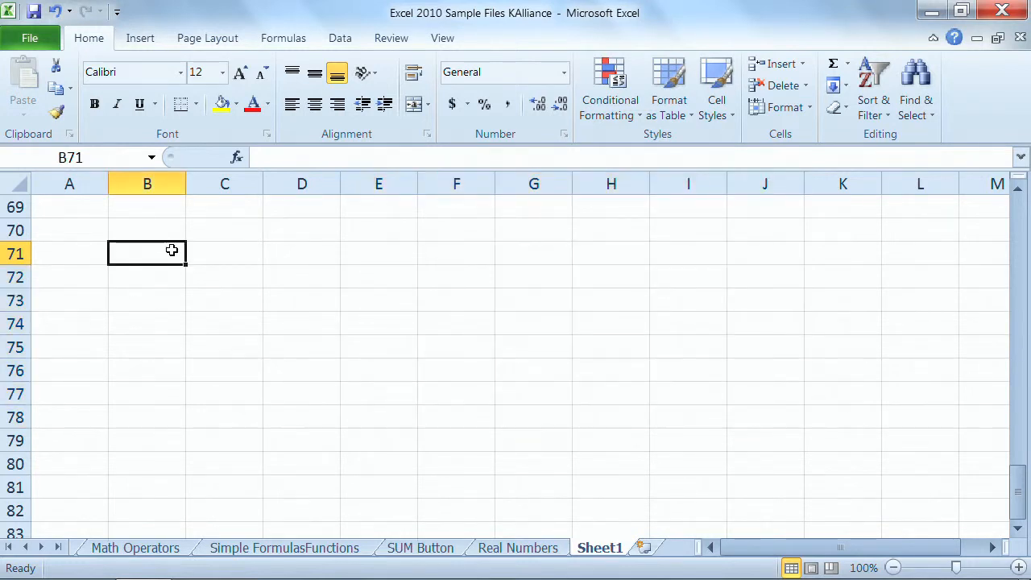
{"action": "mouse_move", "coordinate": [461, 417]}
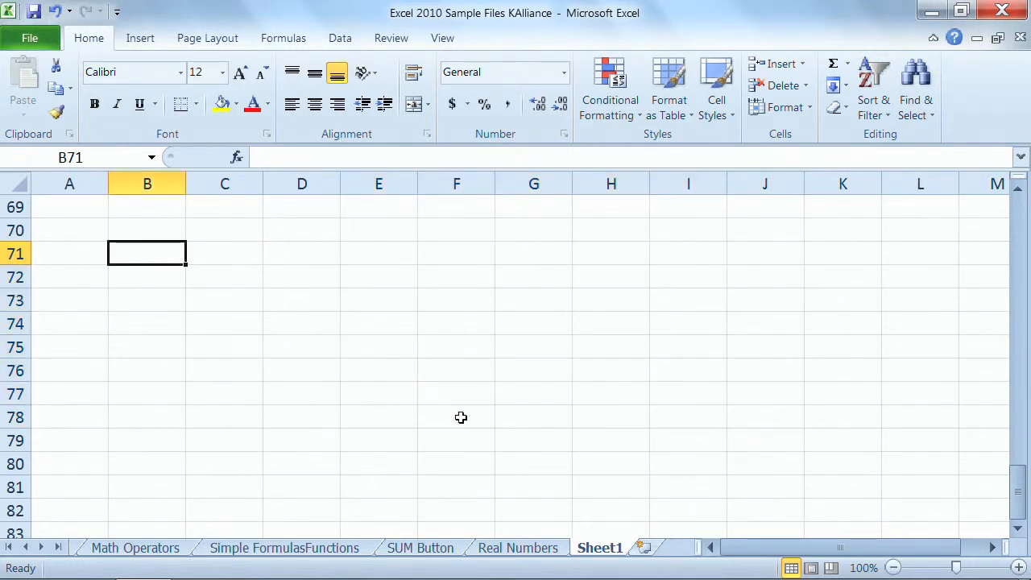
{"action": "mouse_move", "coordinate": [759, 463]}
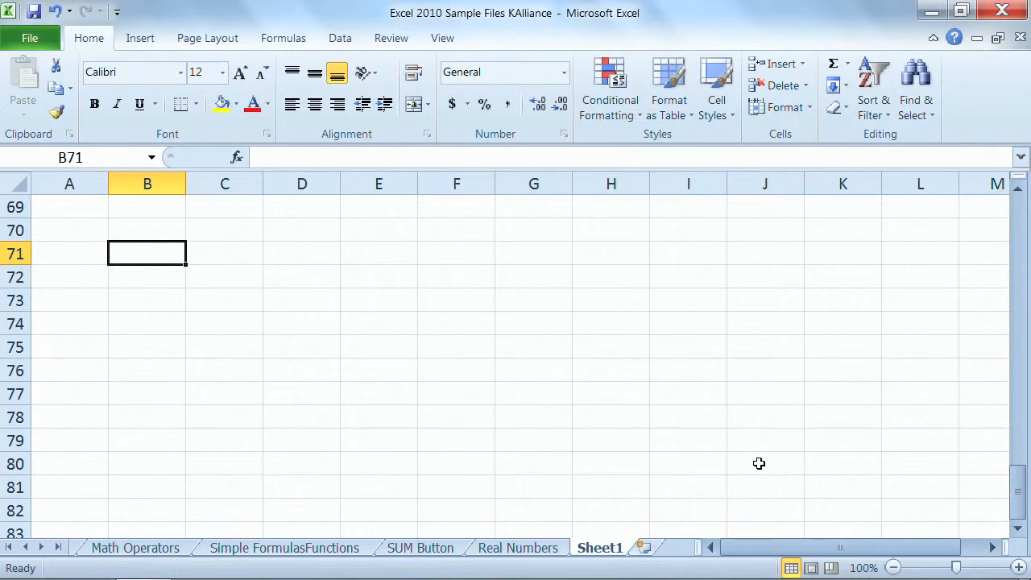
Select E72:G75 by clicking E72 and Shift-clicking G75
{"action": "left_click_drag", "start_coordinate": [147, 254], "coordinate": [758, 463]}
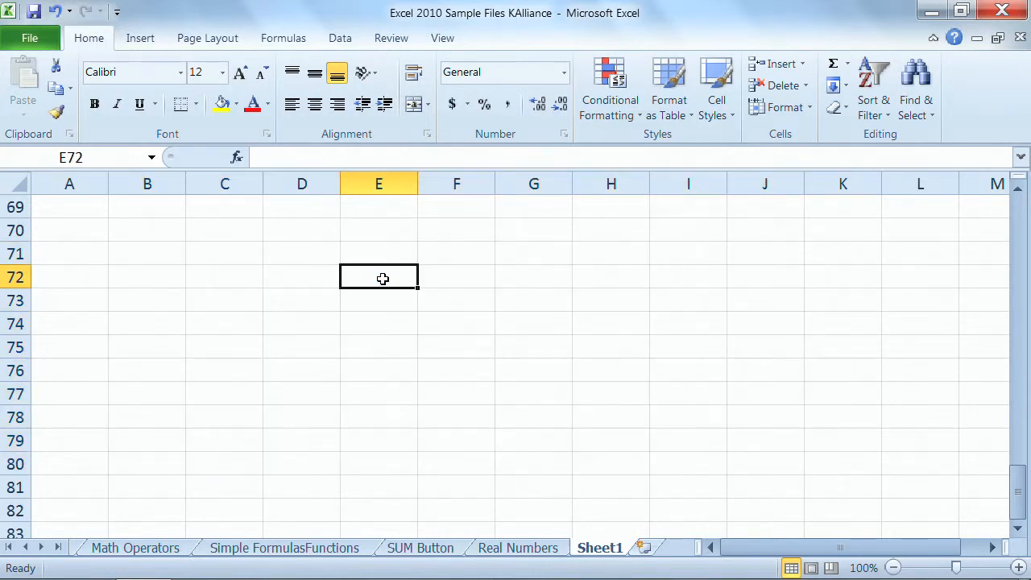
{"action": "left_click_drag", "start_coordinate": [378, 278], "coordinate": [533, 346]}
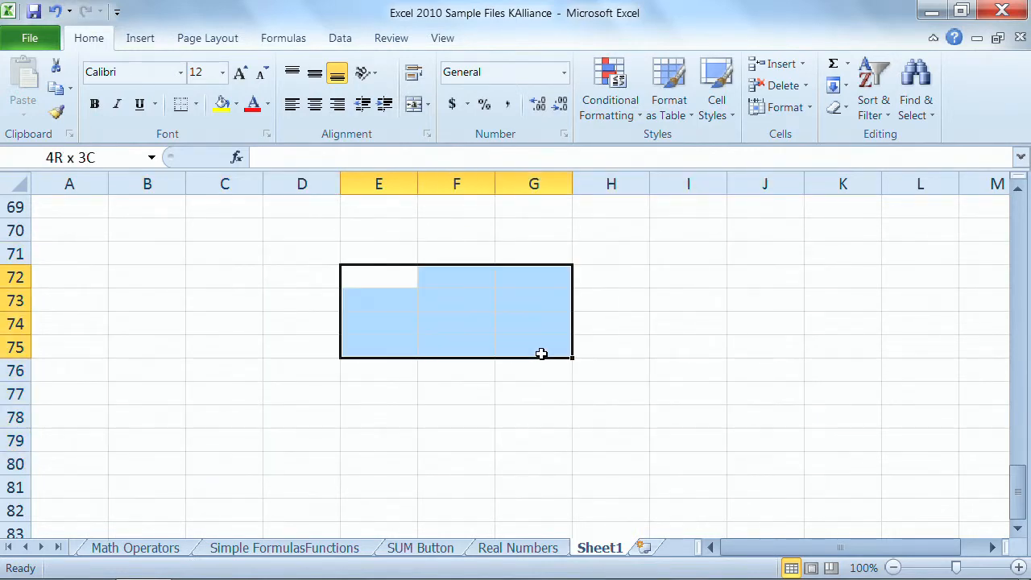